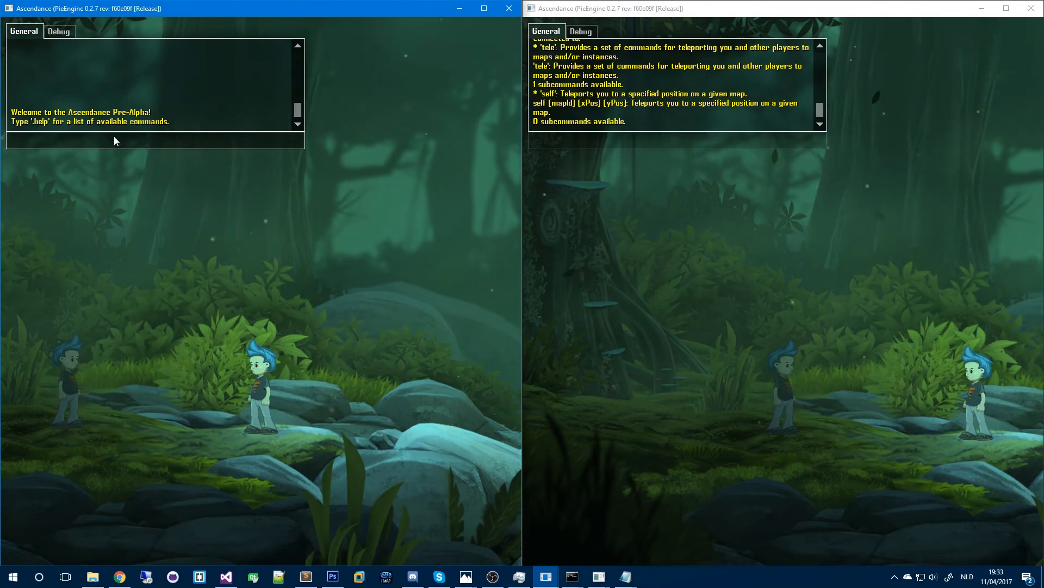
Step: Switch the left client's chat log to the Debug tab and back to General
left_click(58, 31)
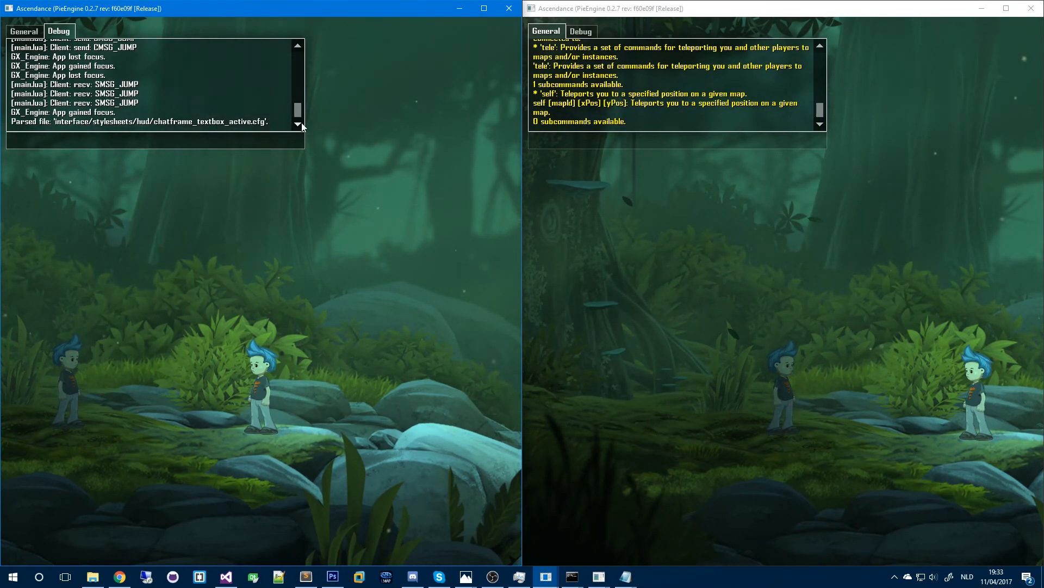
mouse_move(272, 258)
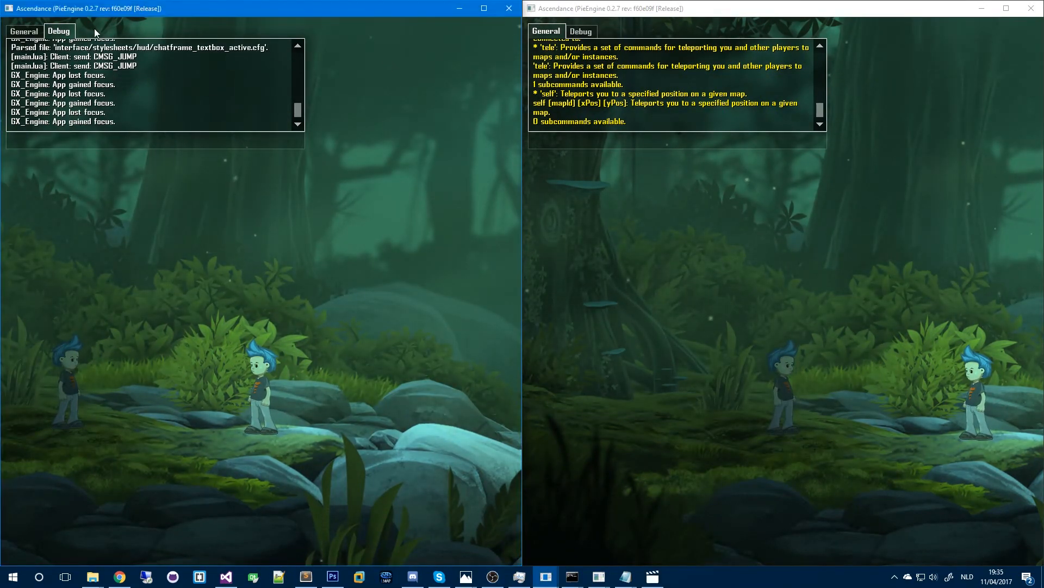
left_click(23, 30)
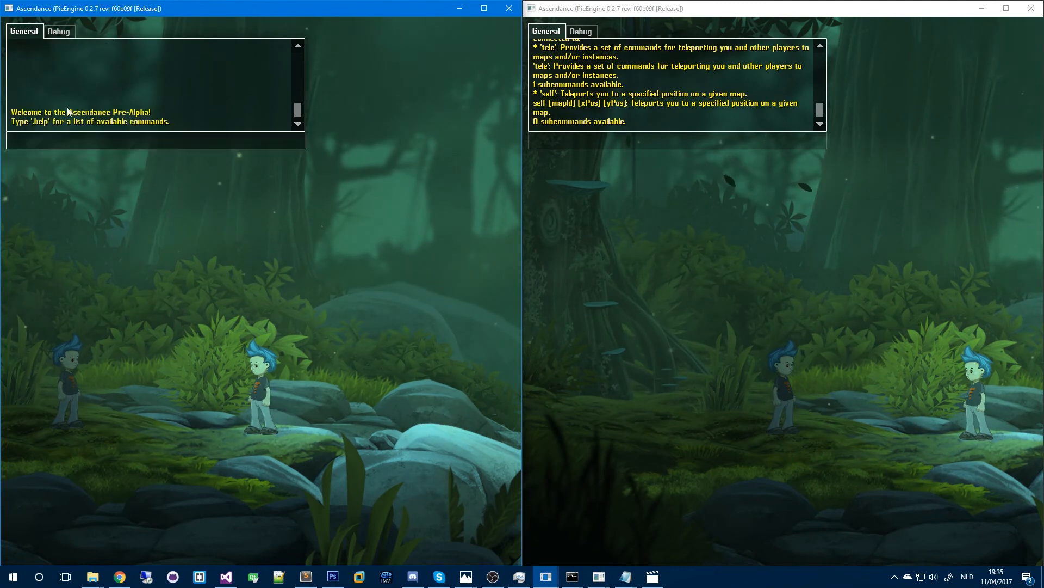
mouse_move(426, 344)
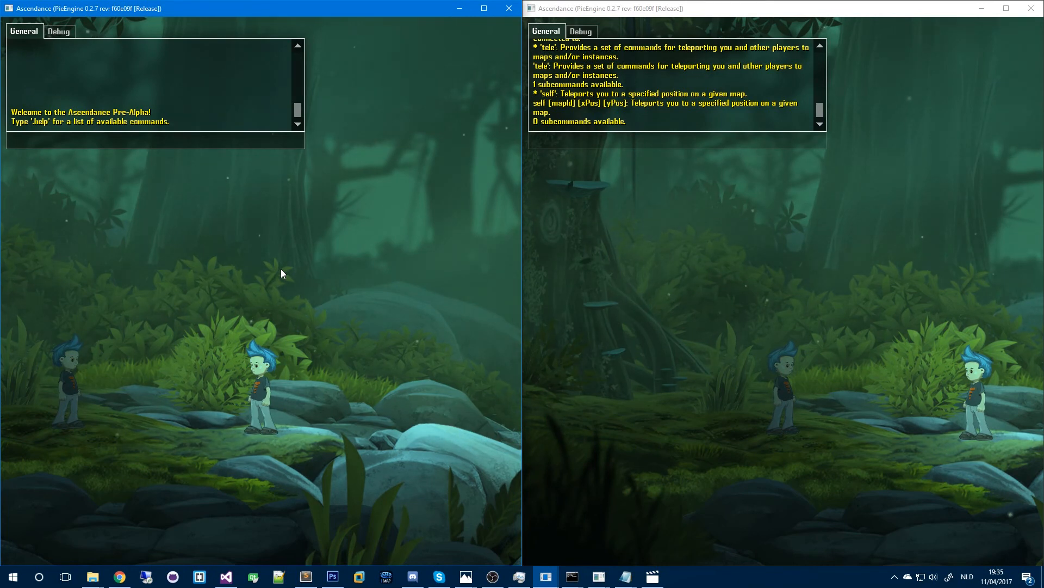
Step: Enter .help, .help tele and .help tele self in the left client's chat
type("/")
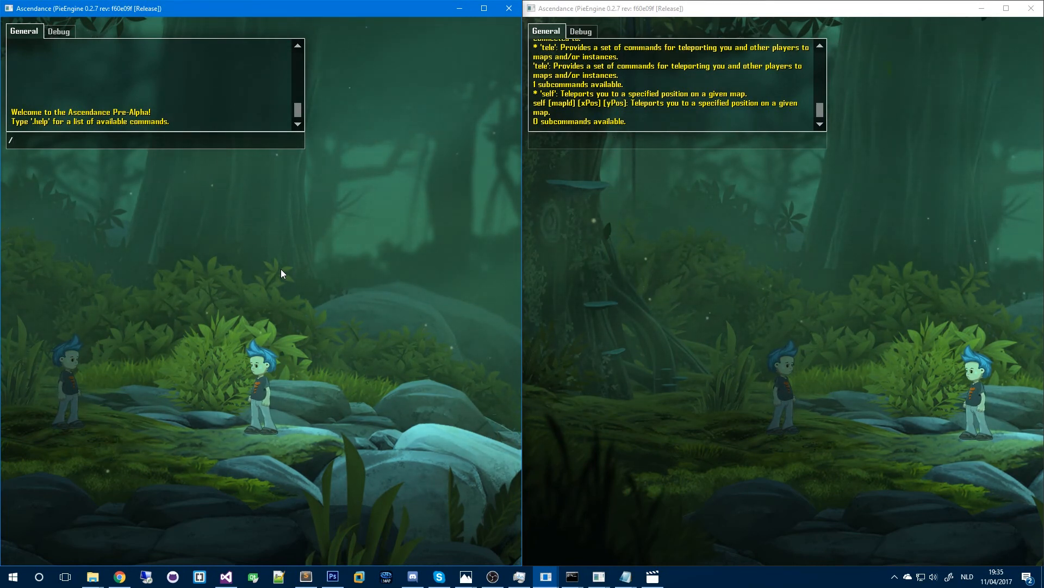
type(".help")
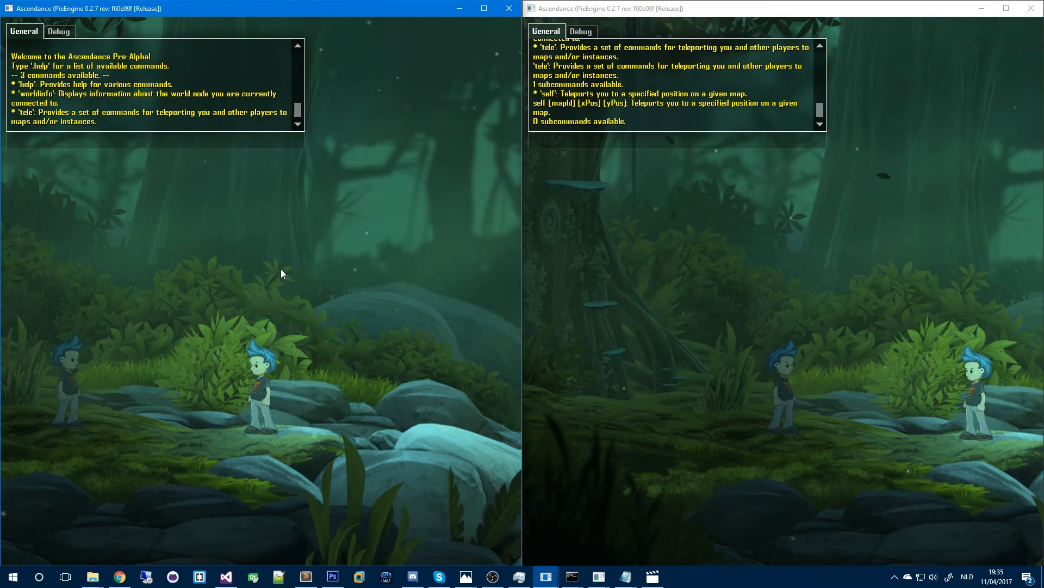
type(".help")
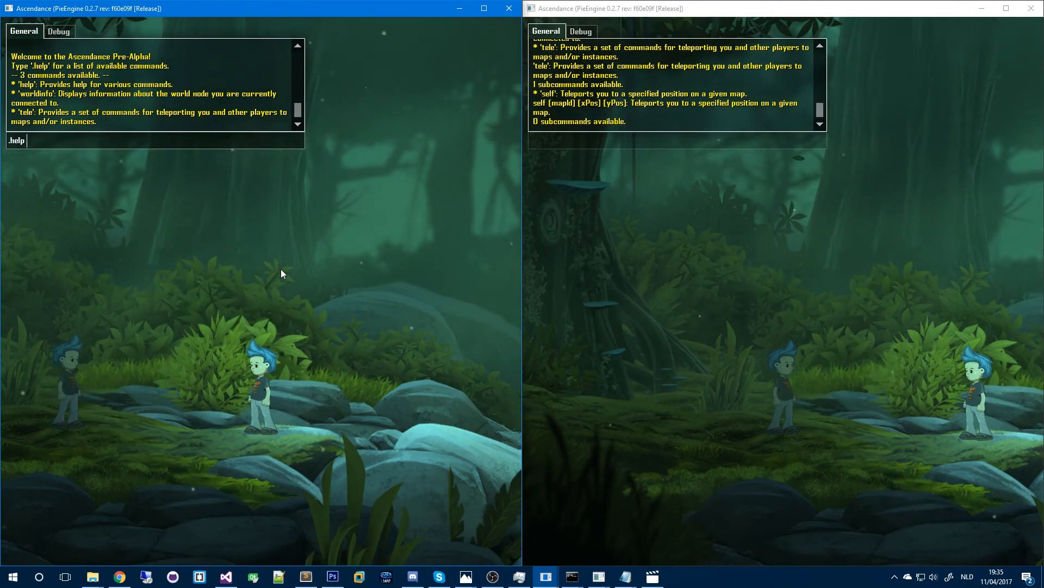
type("tele tele")
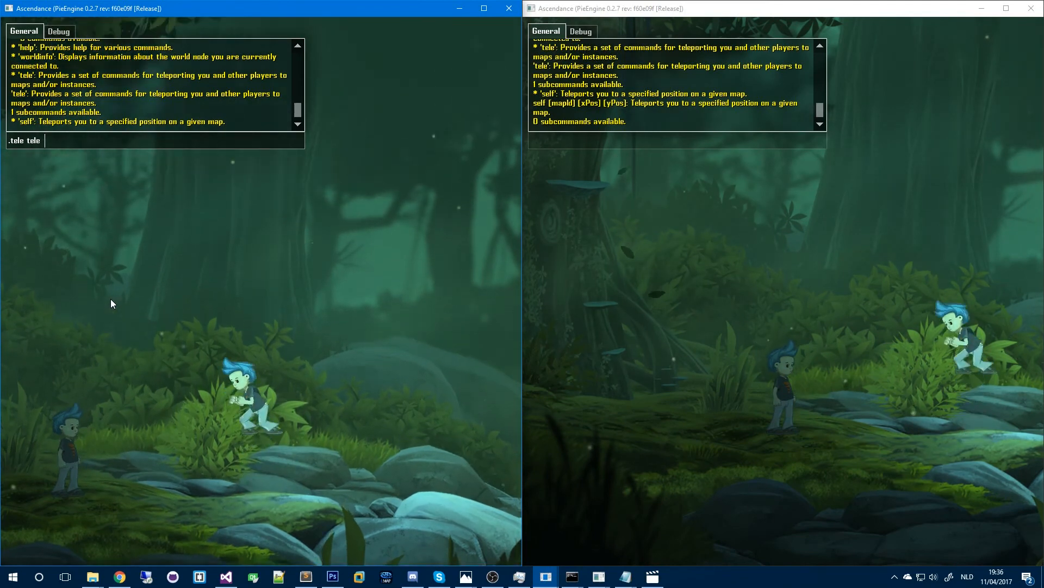
type("self")
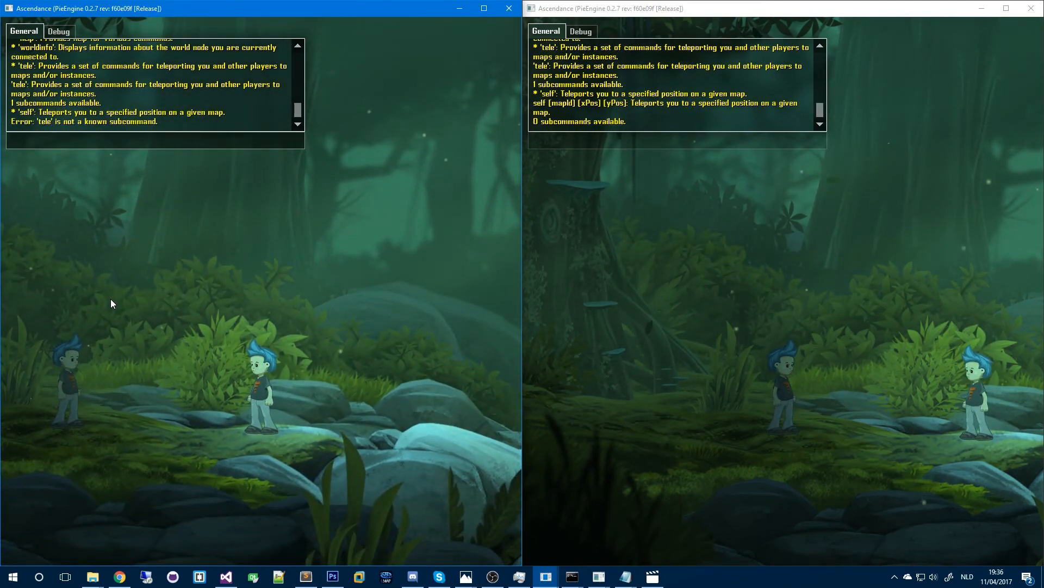
type(".help tele s")
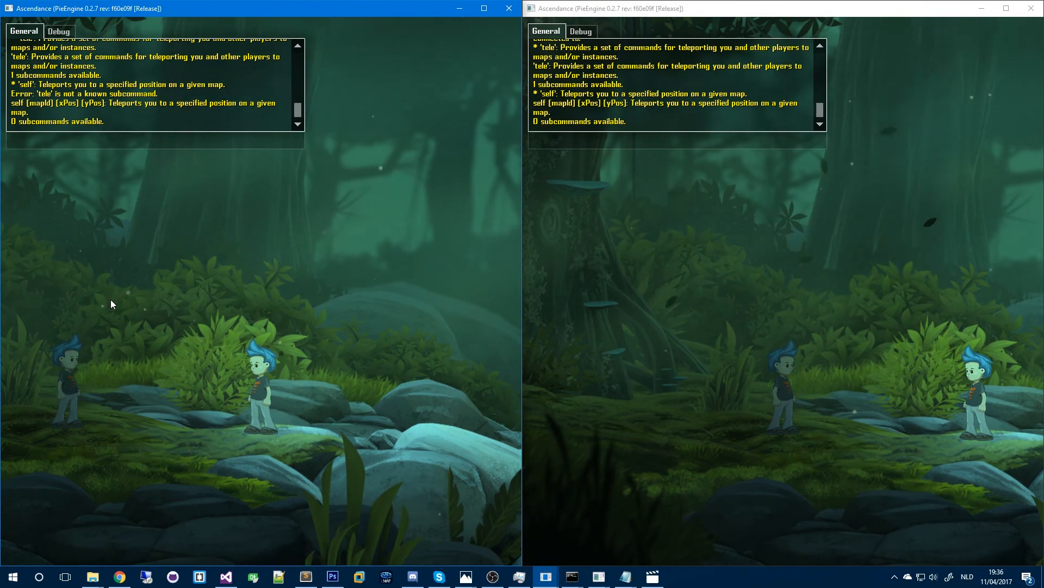
mouse_move(259, 316)
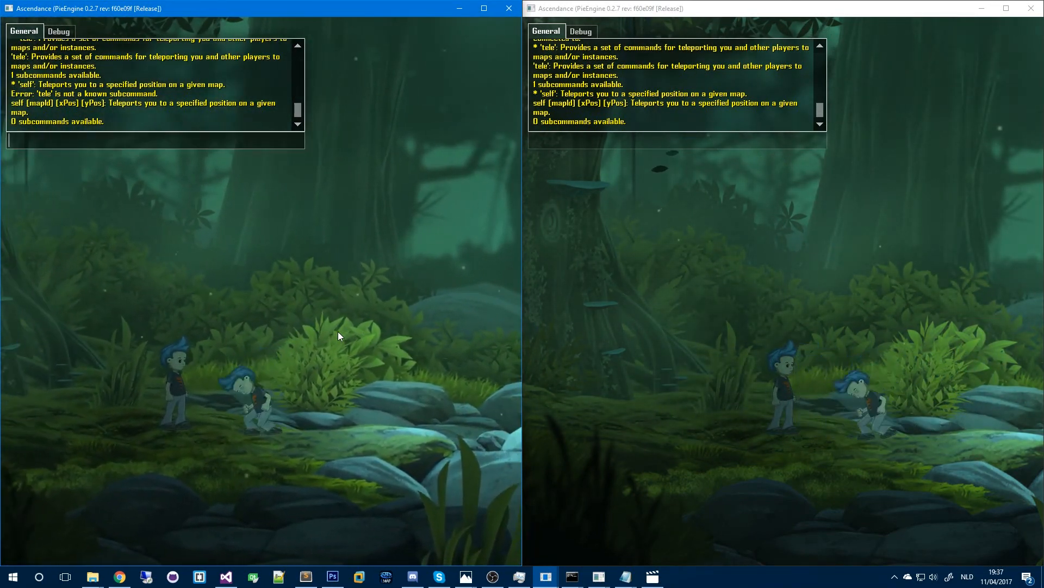
Step: Enter .tele self 3 0 0 in both clients to move both players to map 3
type(".tele")
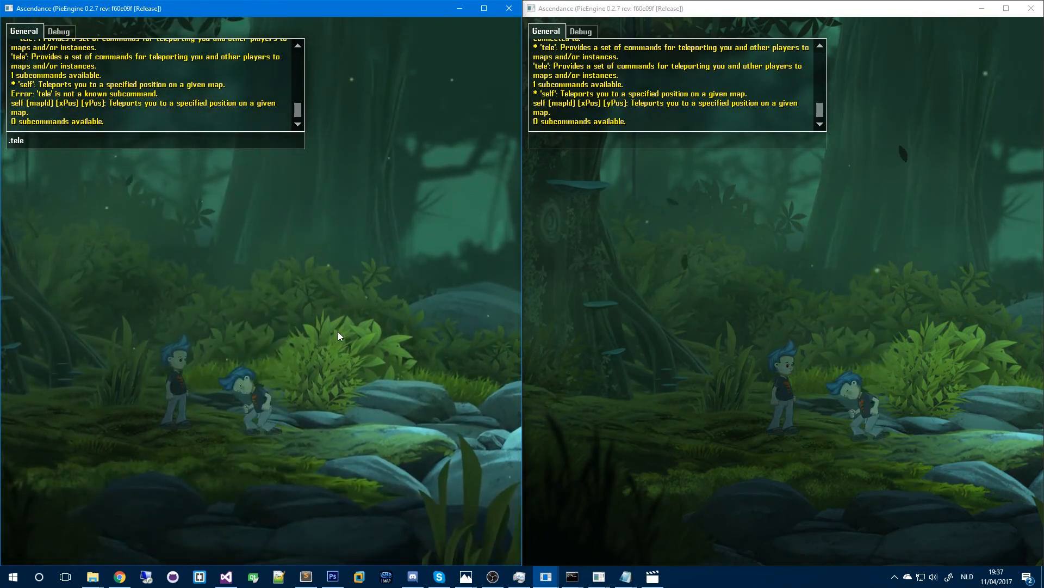
type("self")
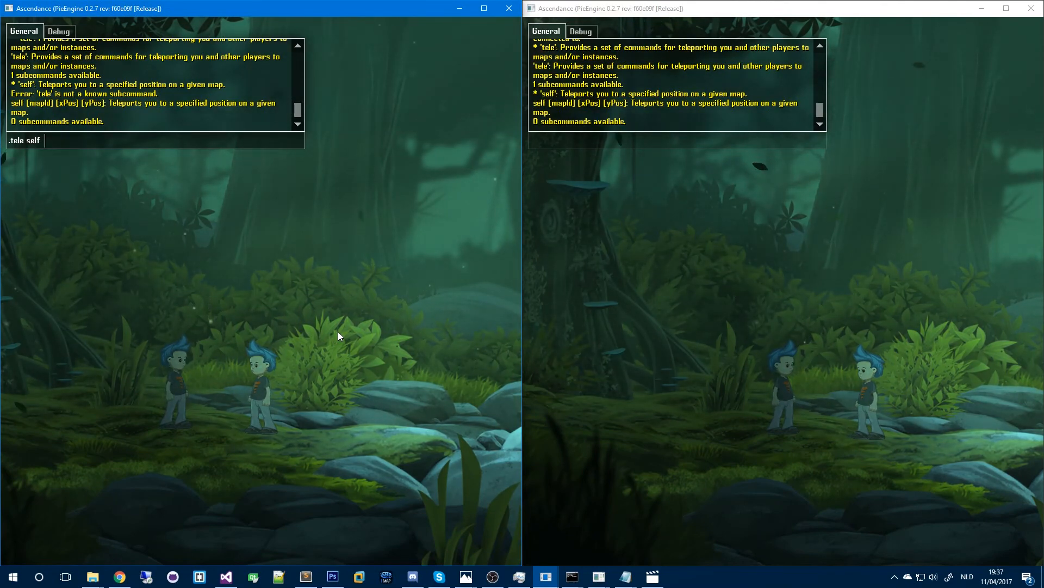
type("3")
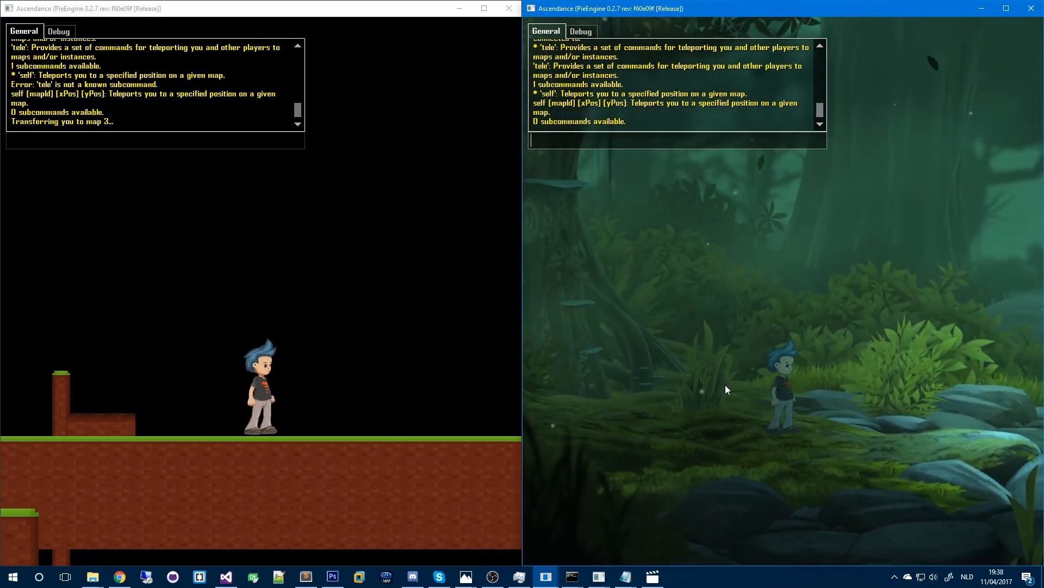
type(".tele self 3 0 0")
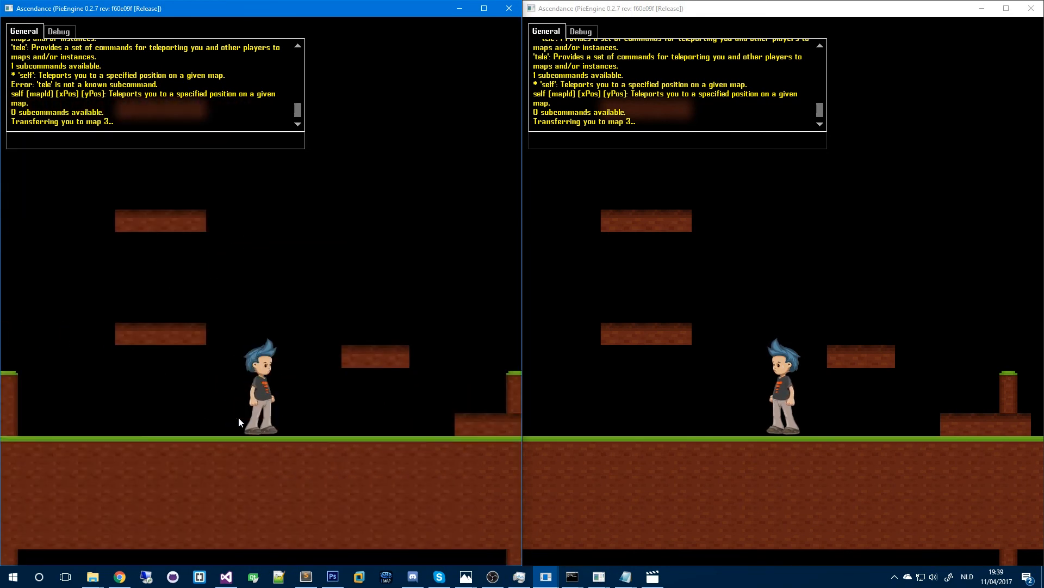
Step: Teleport the left player to map 5, then both players back to map 1 with .tele self
type("tele self")
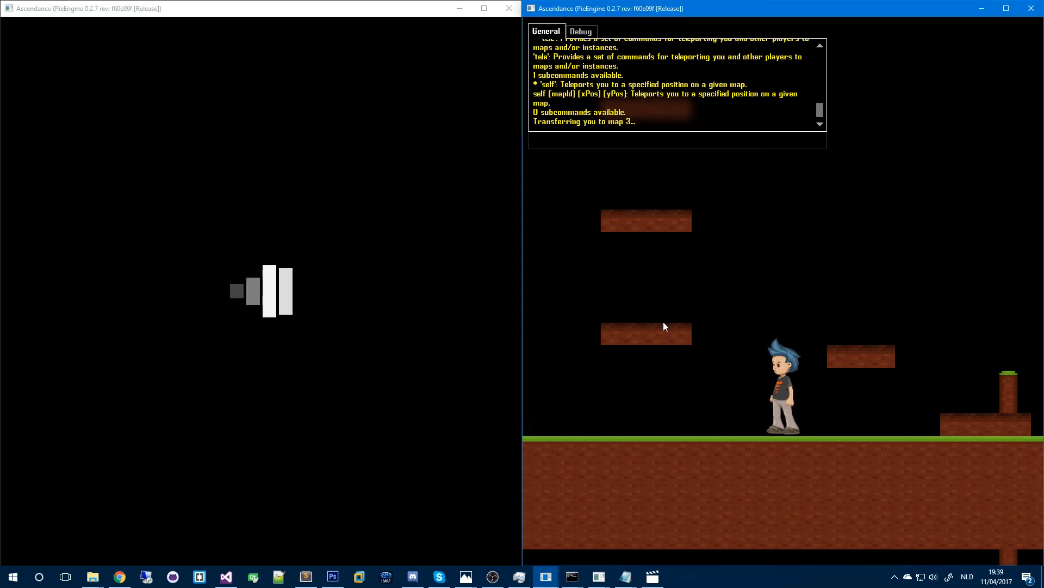
type(".tele s")
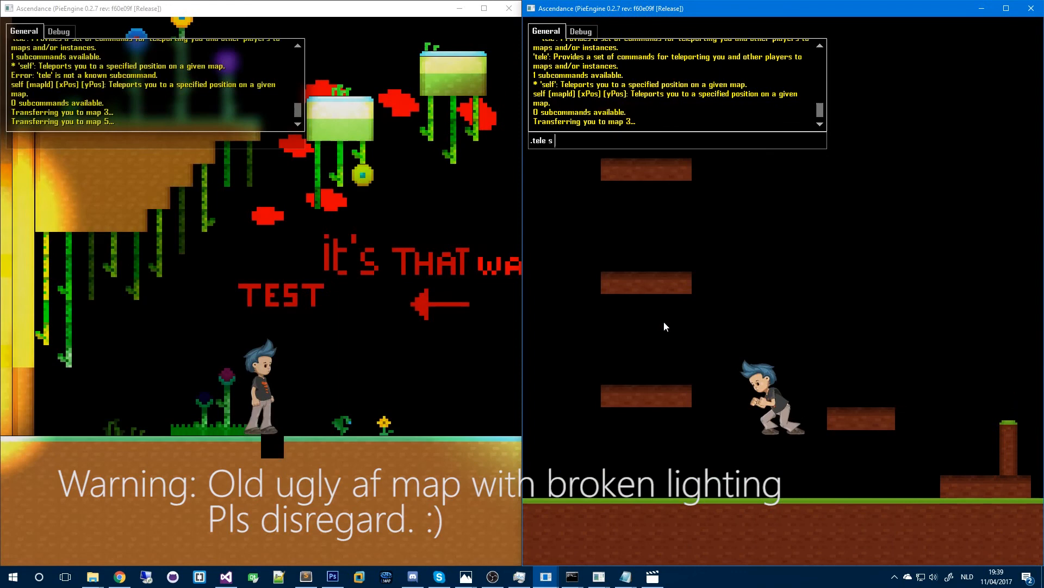
type("elf")
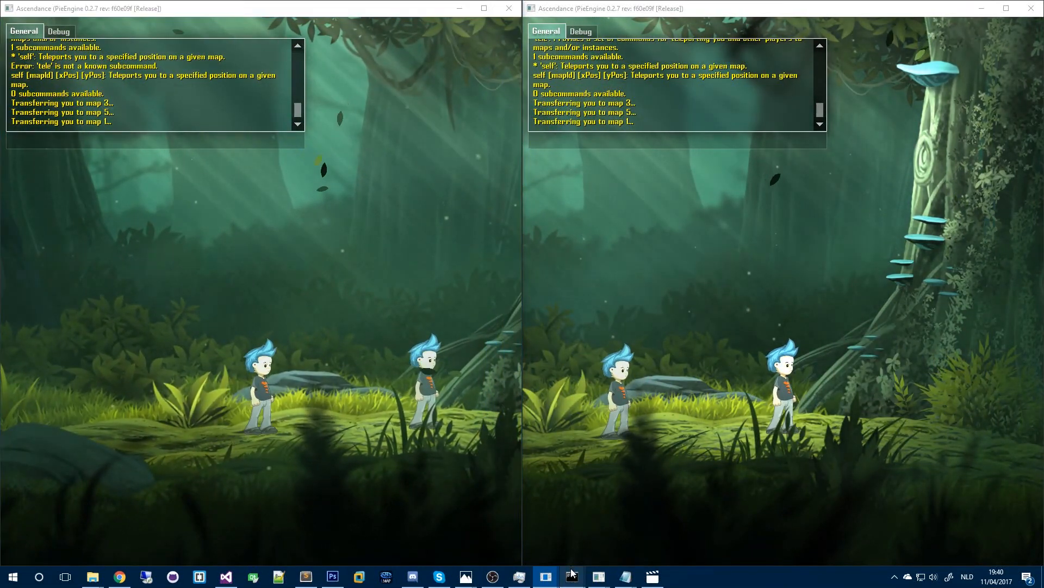
mouse_move(597, 577)
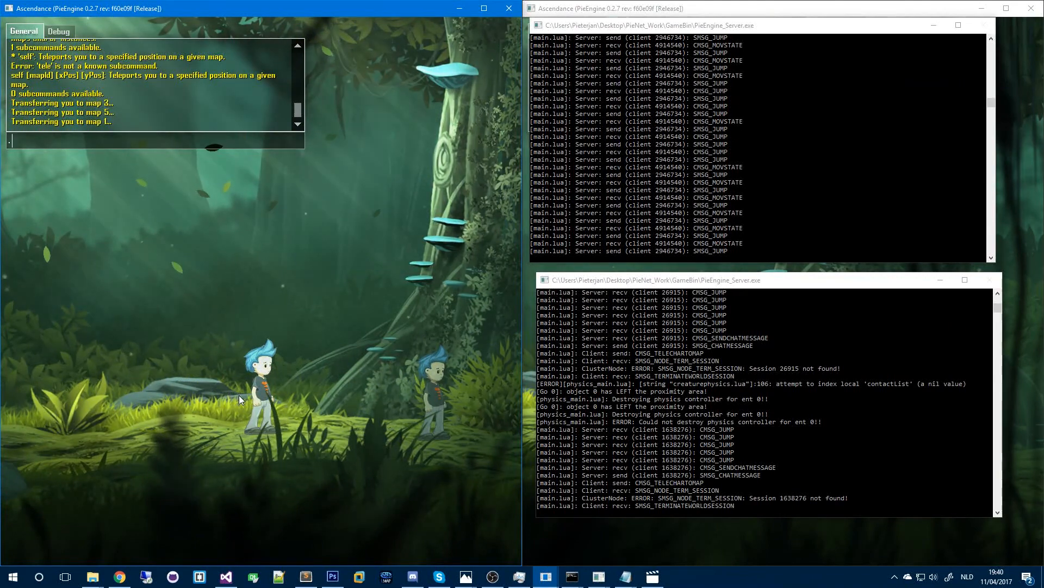
Step: Enter .tele self in the left client, crashing the server and disconnecting the client
type(".tele self")
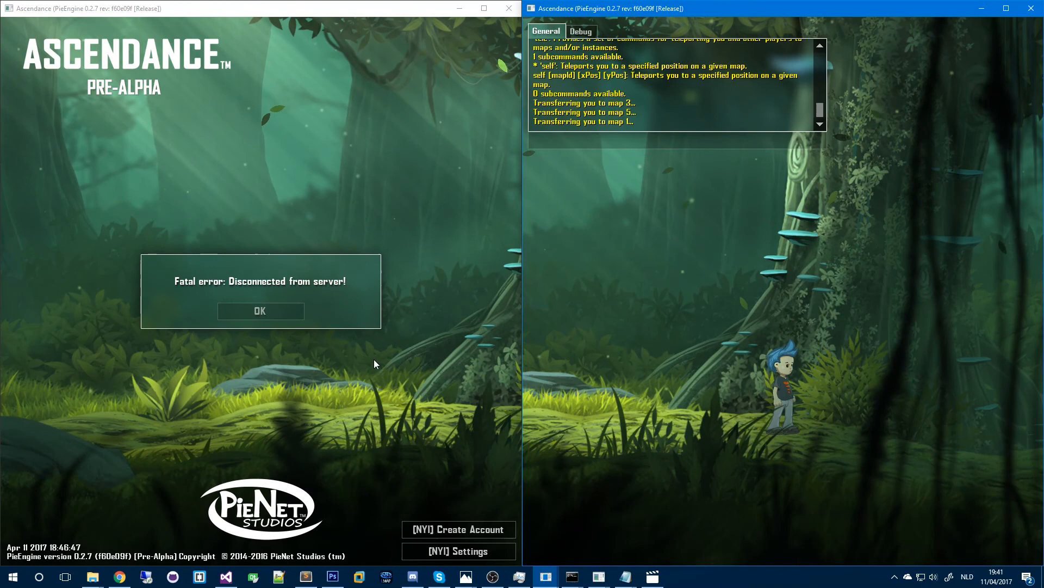
Step: Dismiss the disconnect error, log in again and join the Development server
left_click(260, 312)
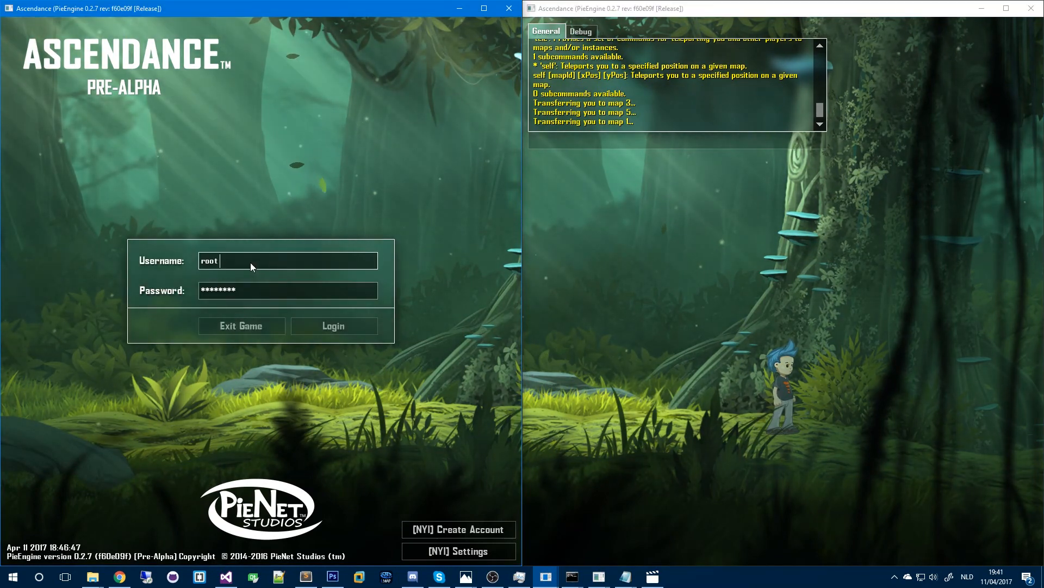
left_click(333, 325)
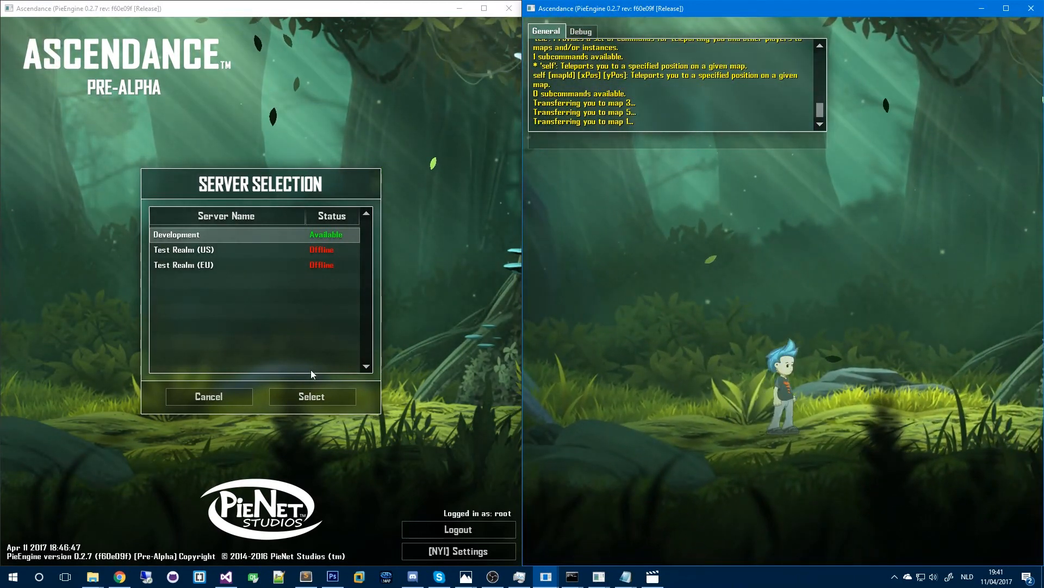
left_click(311, 396)
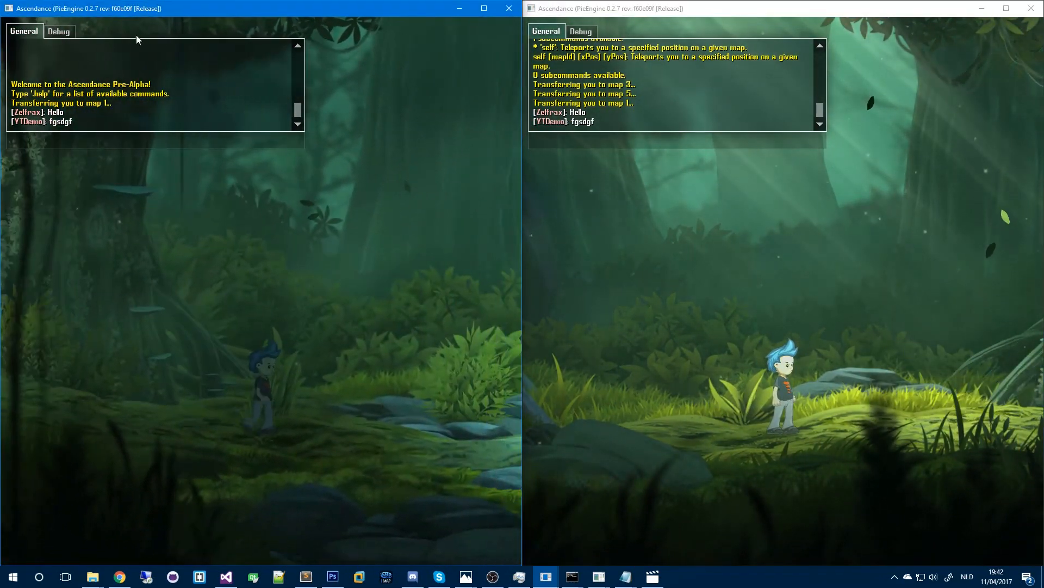
Step: Check the Debug tab, return to General and send two area chat messages
left_click(59, 32)
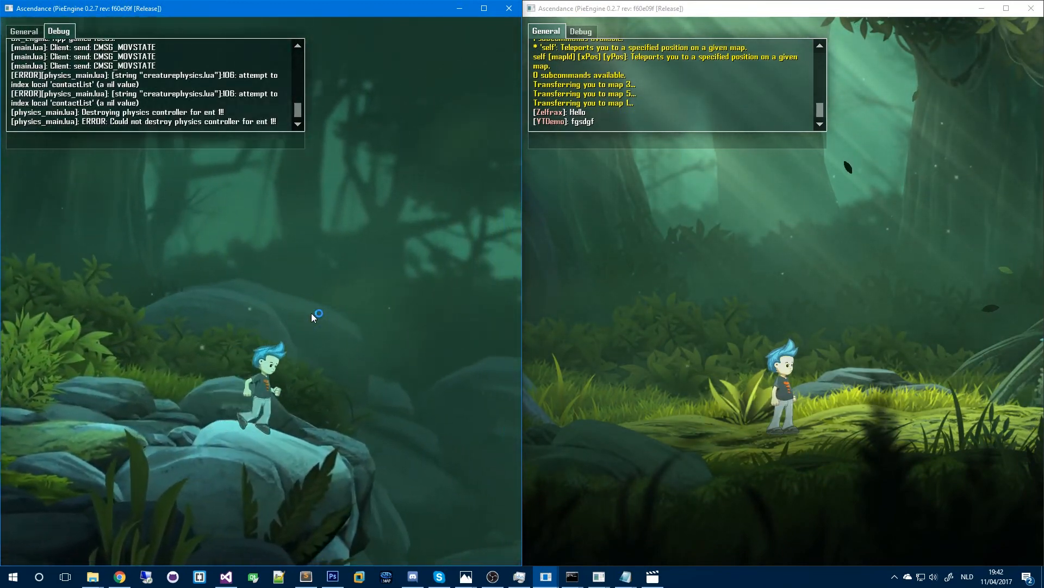
left_click(23, 32)
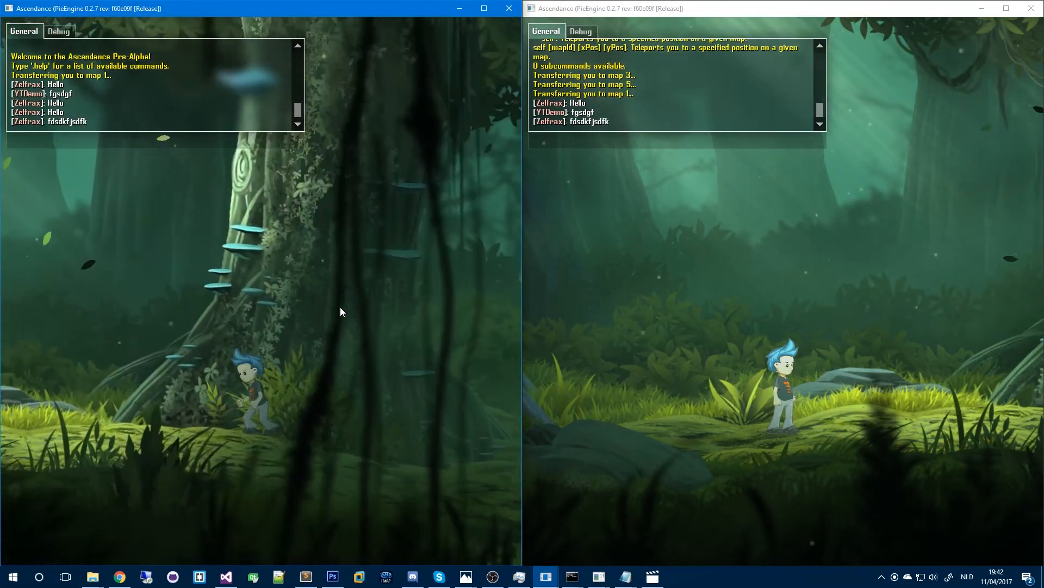
type("dfgdfgdg")
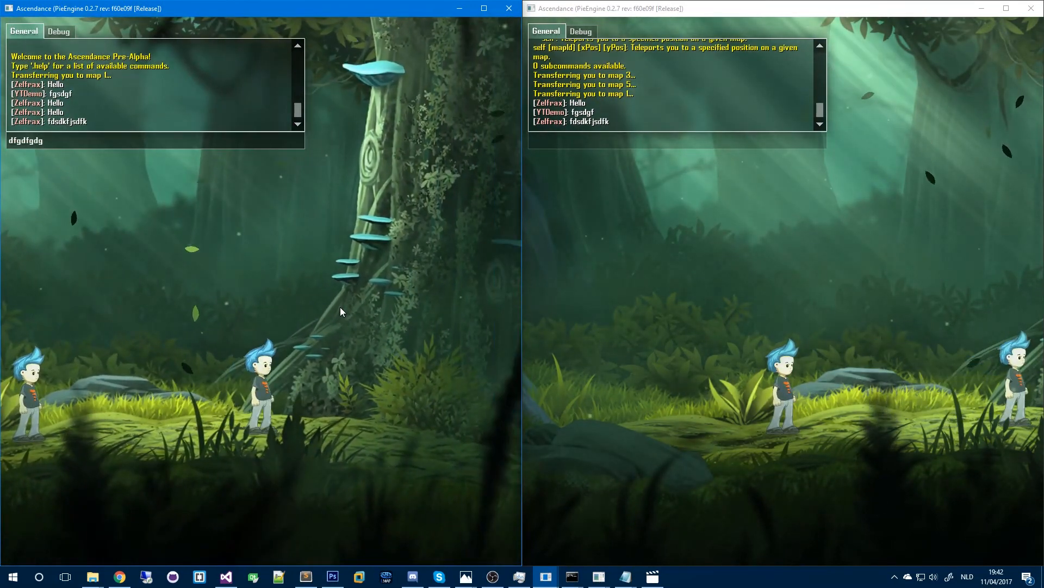
type("dfdjkjfgskgjsdjgkjjsgljldkfgjkdsgj")
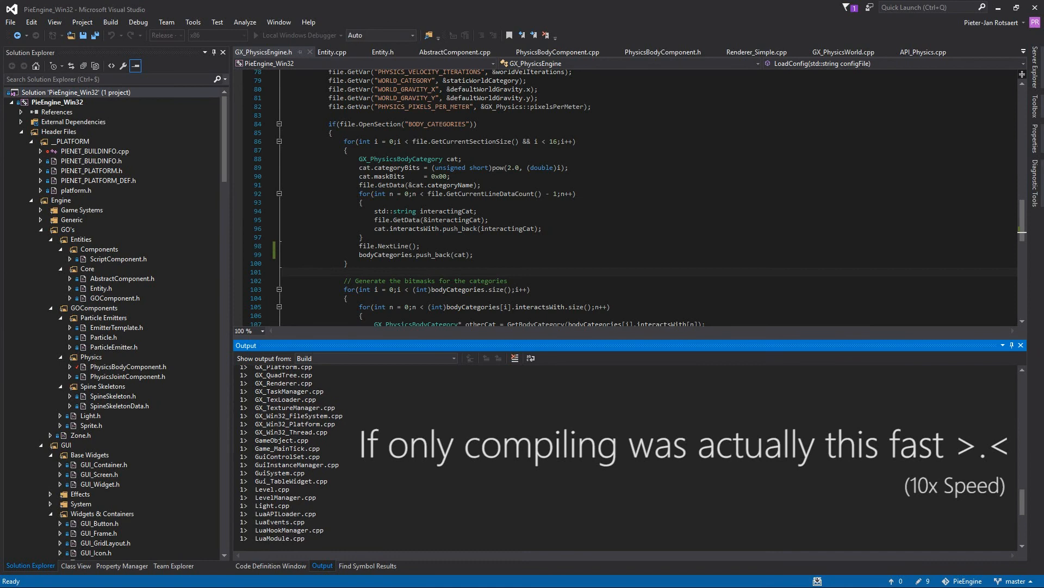
Step: Scroll the Visual Studio Output window through the compiling source files
scroll("down", 3)
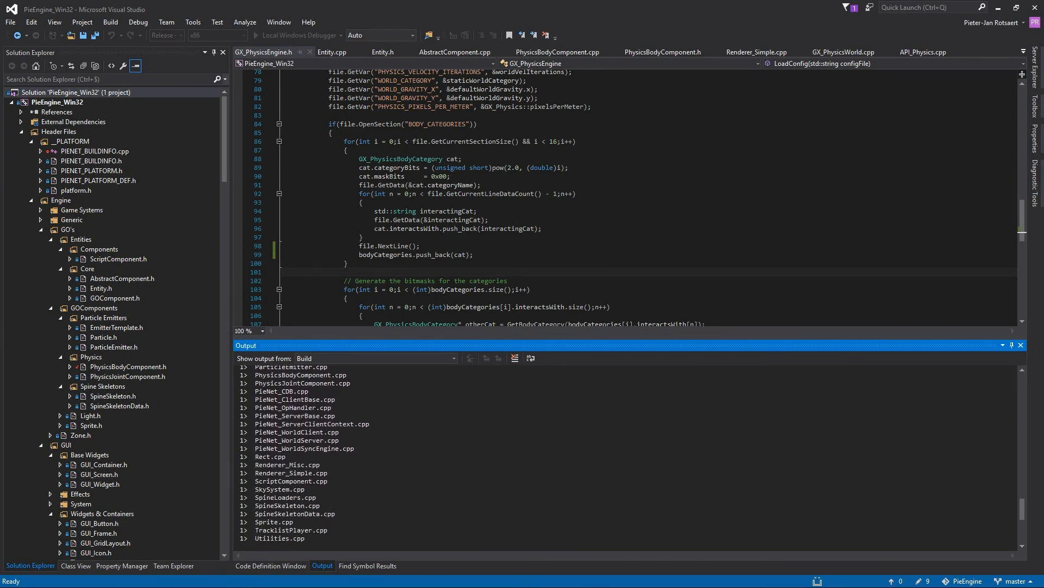